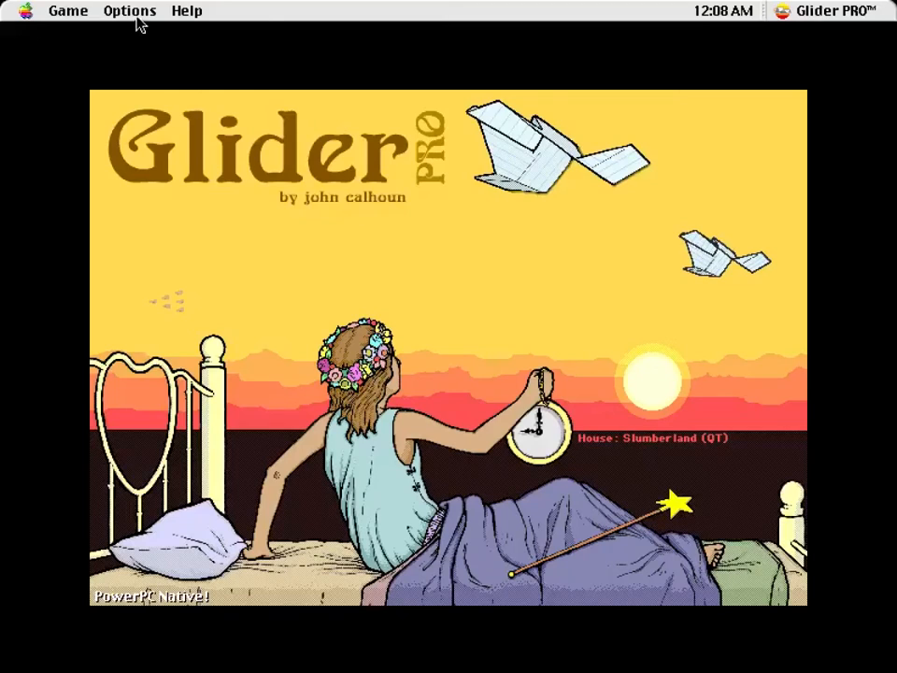
mouse_move(183, 106)
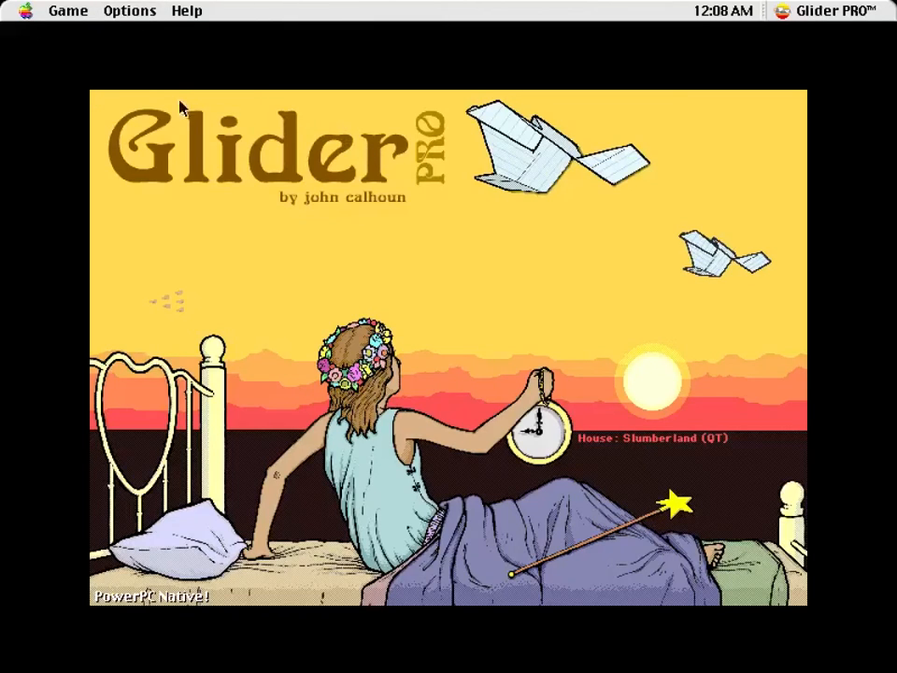
Show the About Glider PRO box with version 1.1.0 and credits from the Apple menu.
click(26, 12)
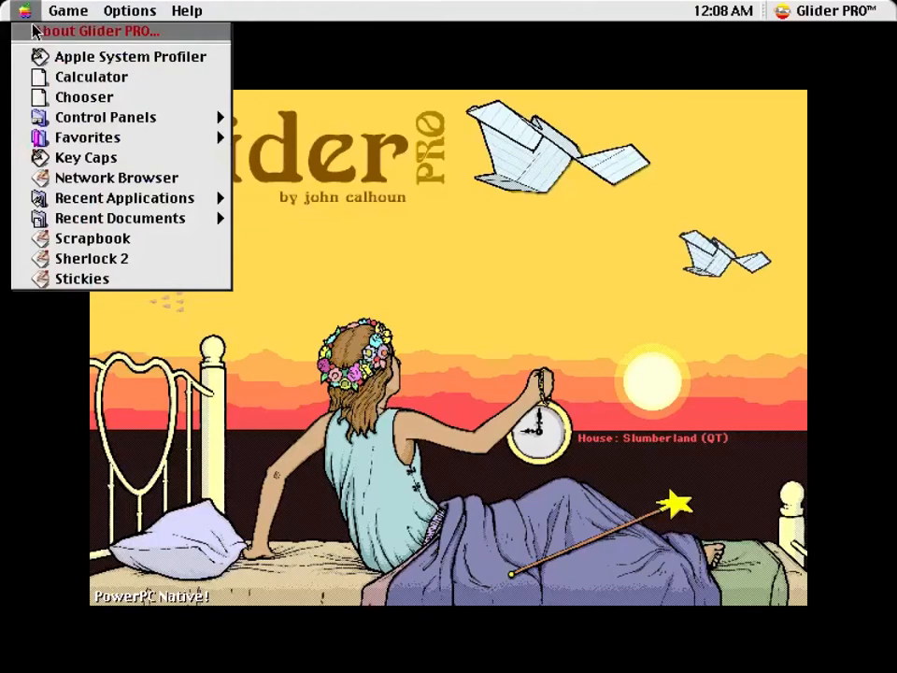
click(101, 30)
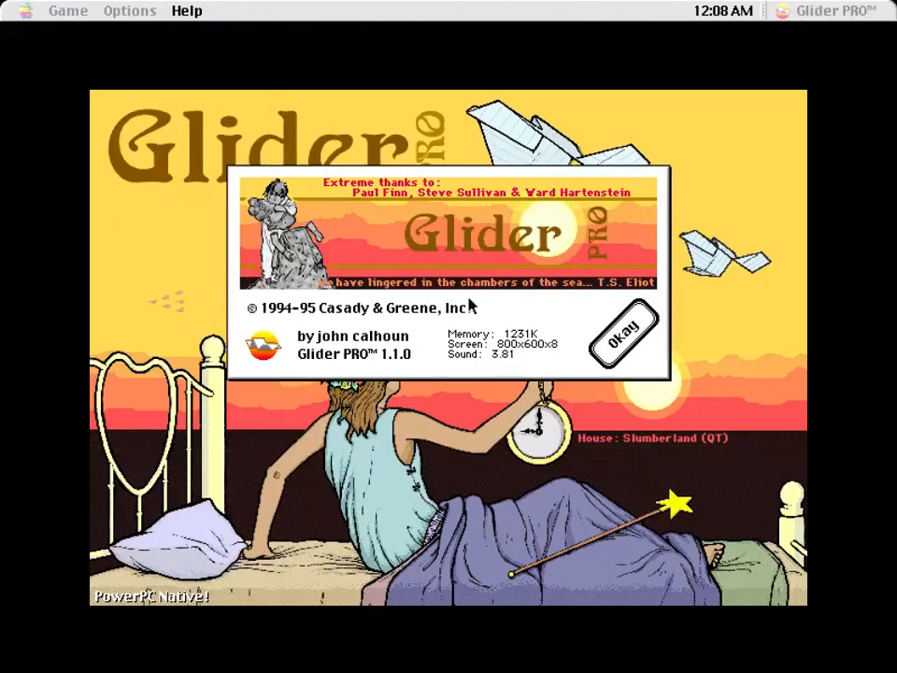
mouse_move(340, 355)
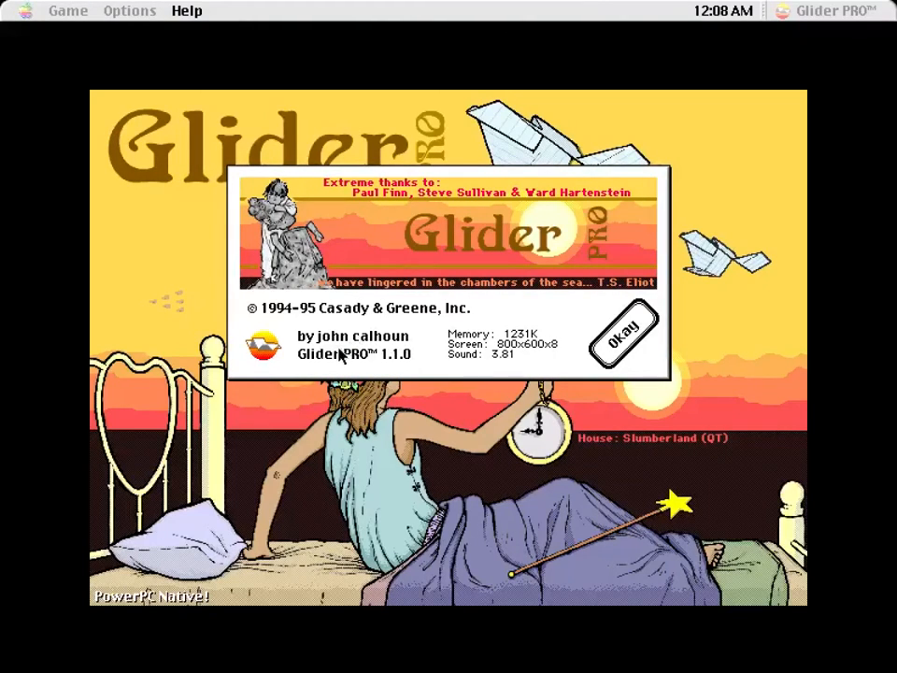
mouse_move(598, 345)
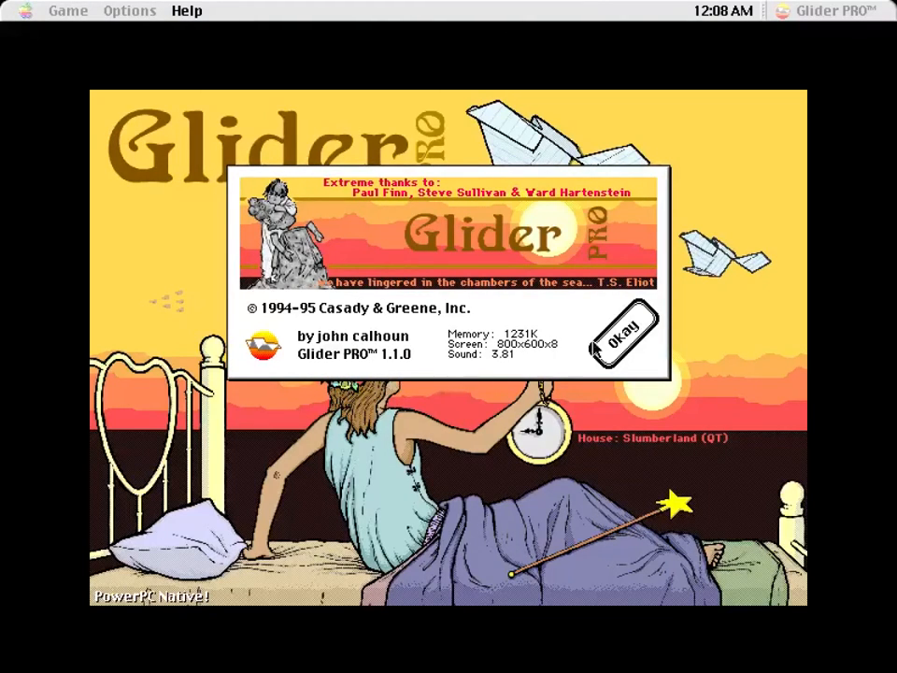
Dismiss the About box and bring up the Options menu from the title screen.
click(625, 336)
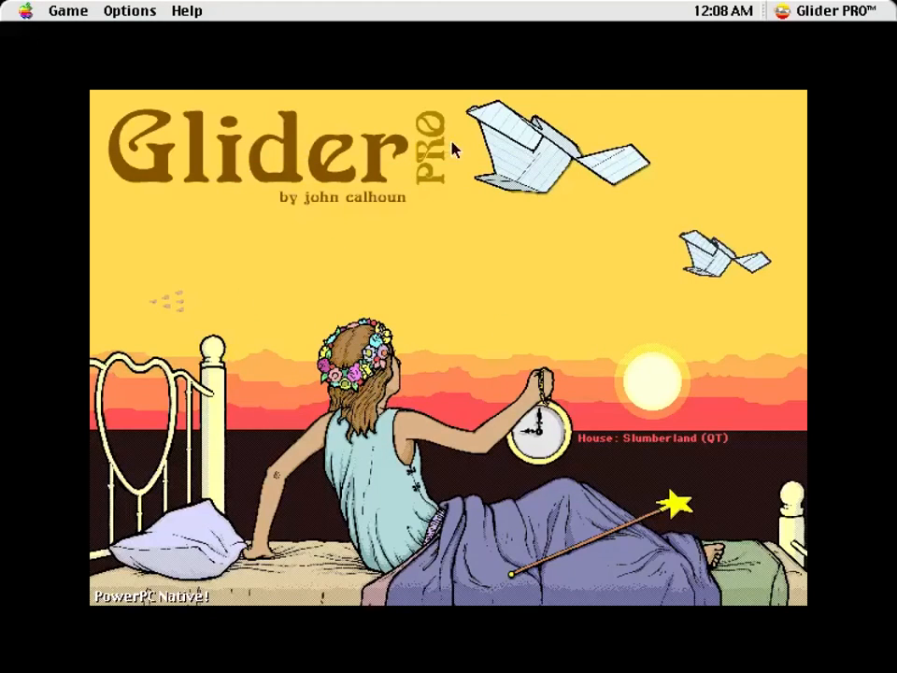
mouse_move(201, 45)
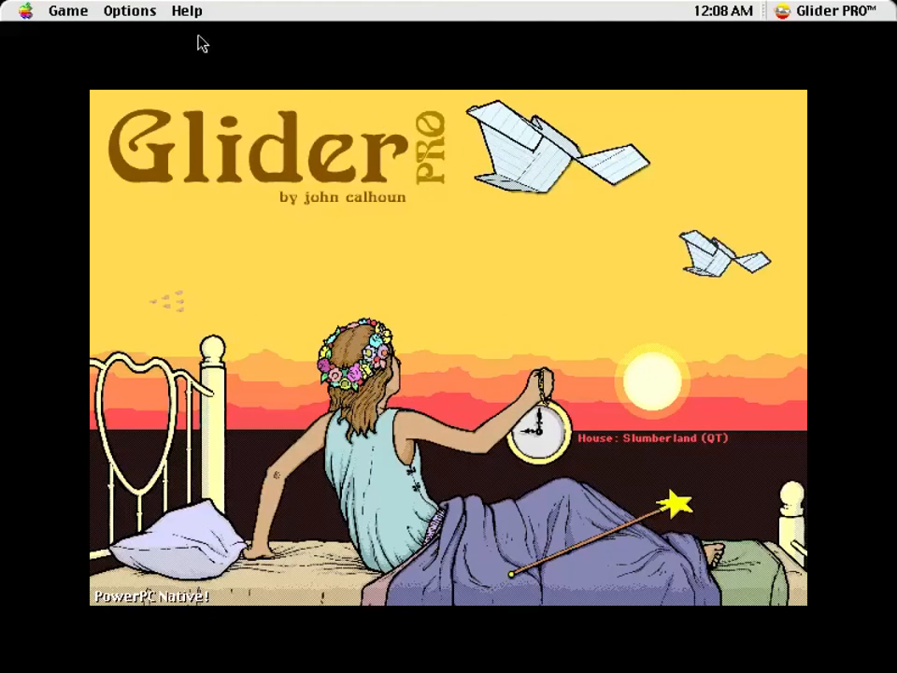
mouse_move(135, 48)
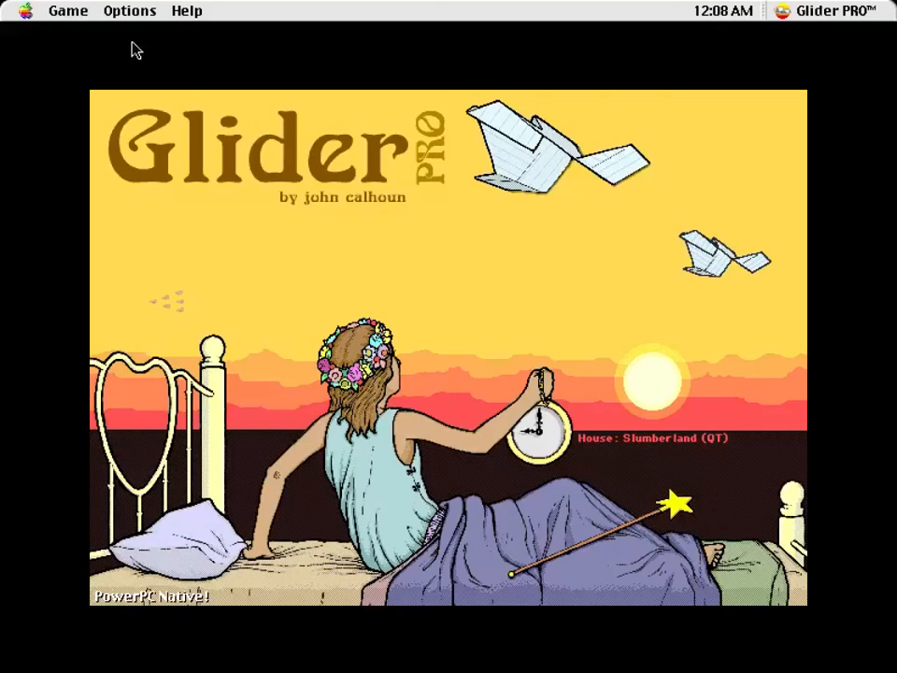
mouse_move(127, 23)
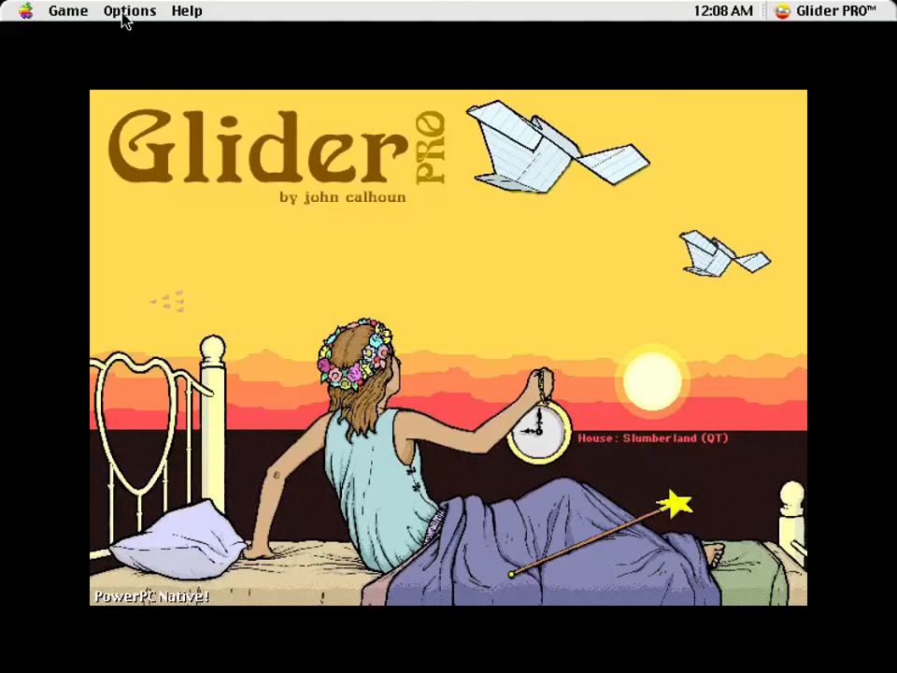
click(129, 12)
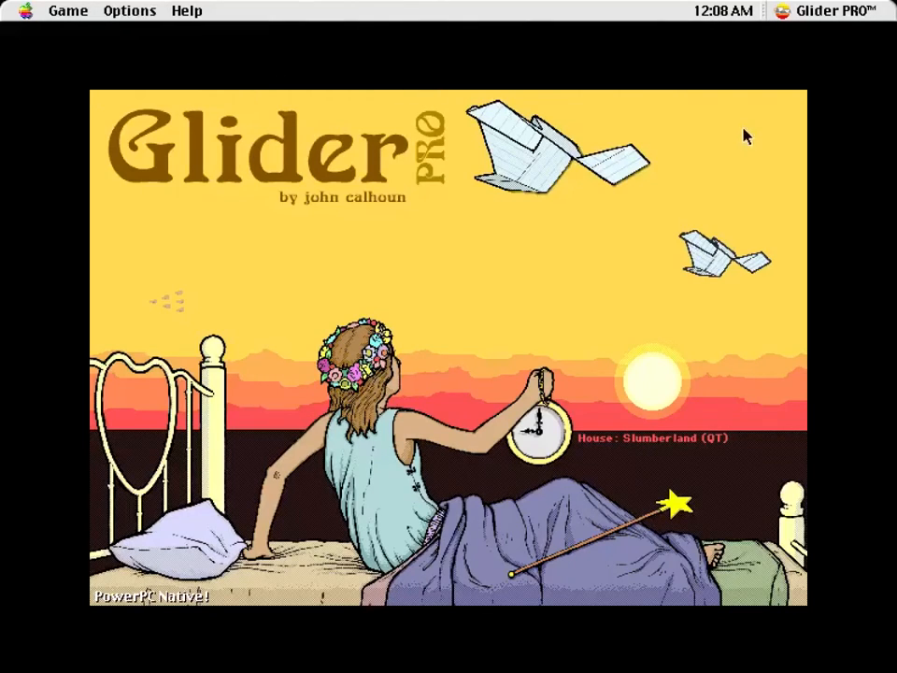
mouse_move(501, 191)
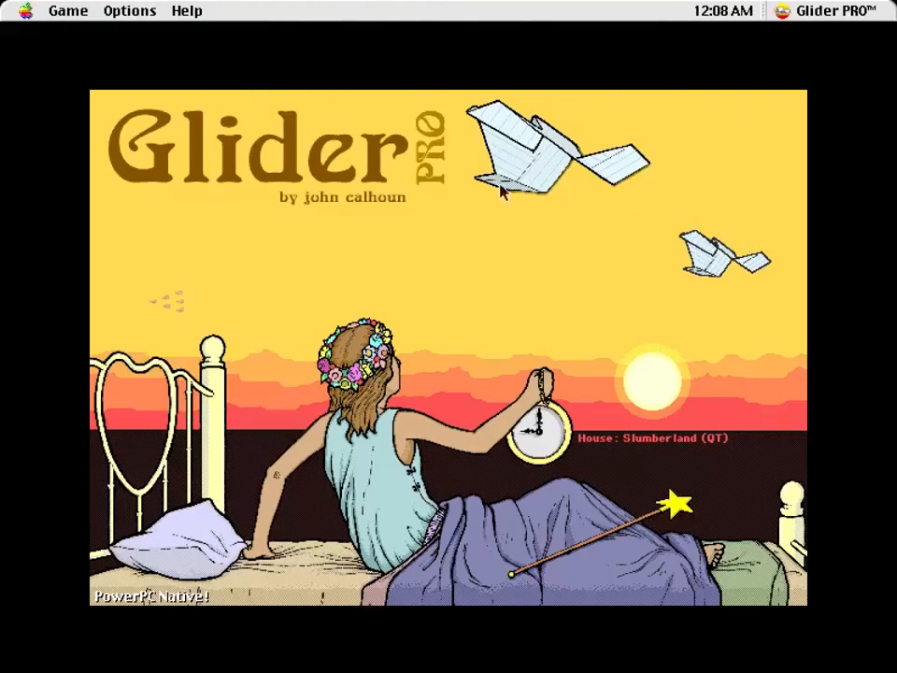
mouse_move(153, 41)
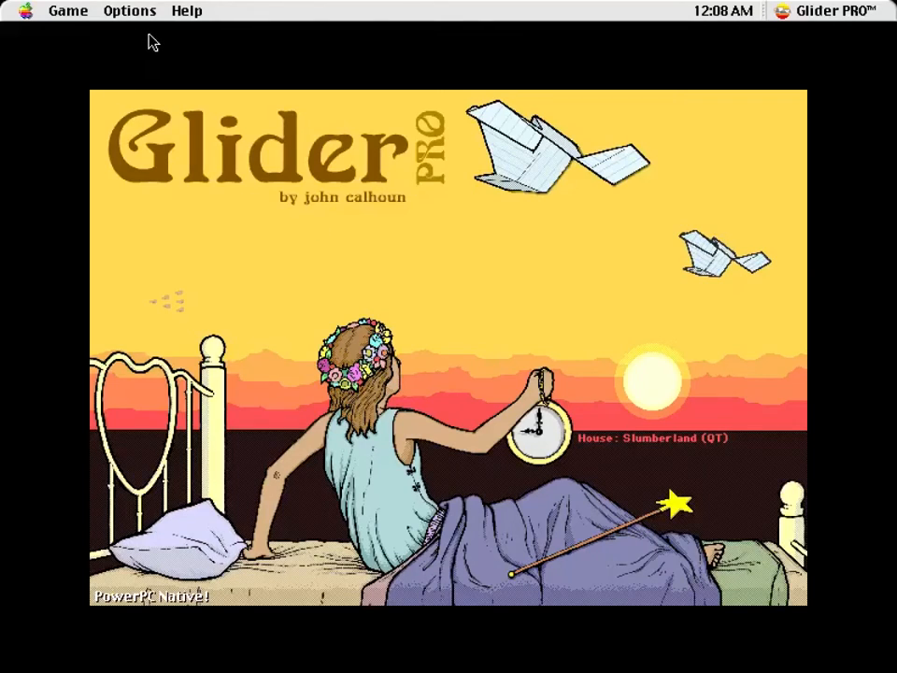
mouse_move(590, 400)
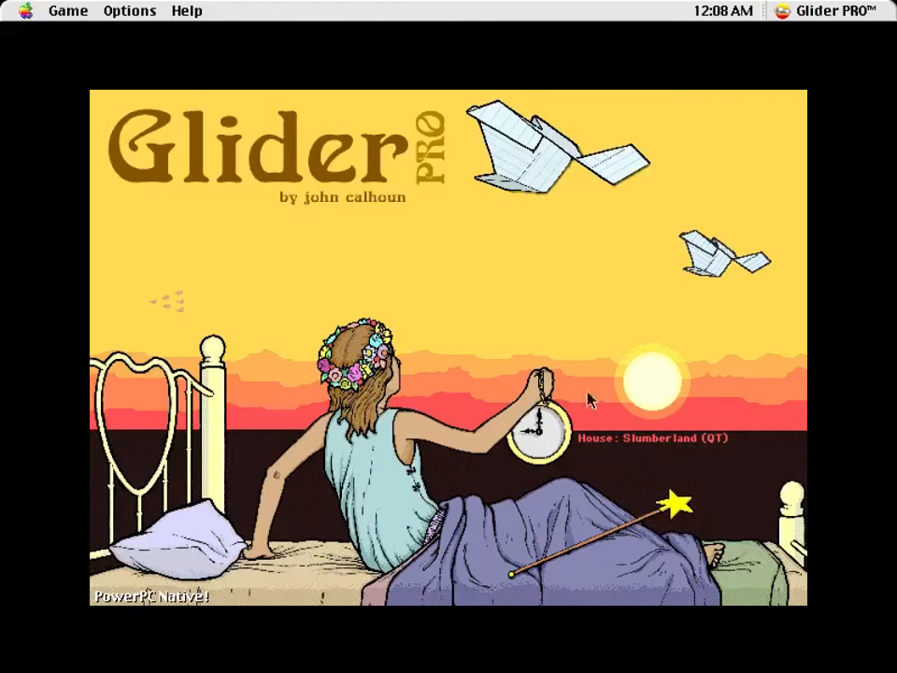
mouse_move(458, 314)
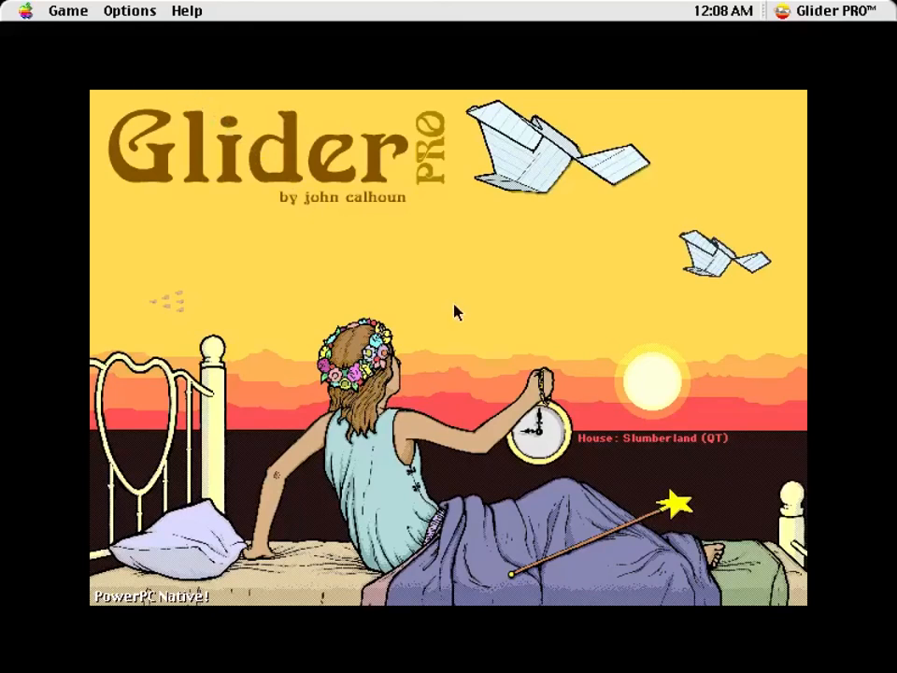
mouse_move(441, 209)
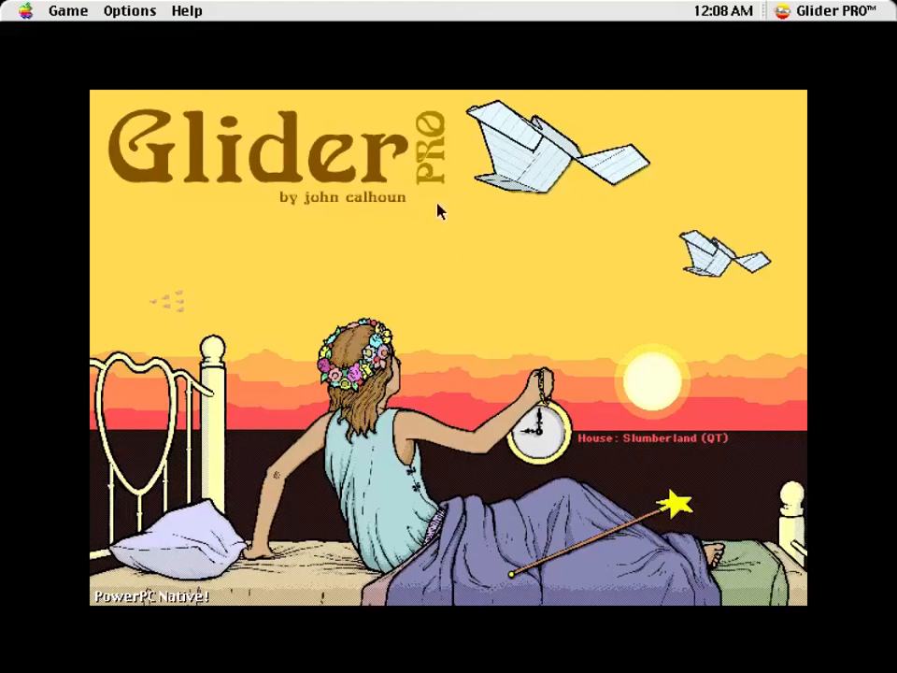
click(128, 11)
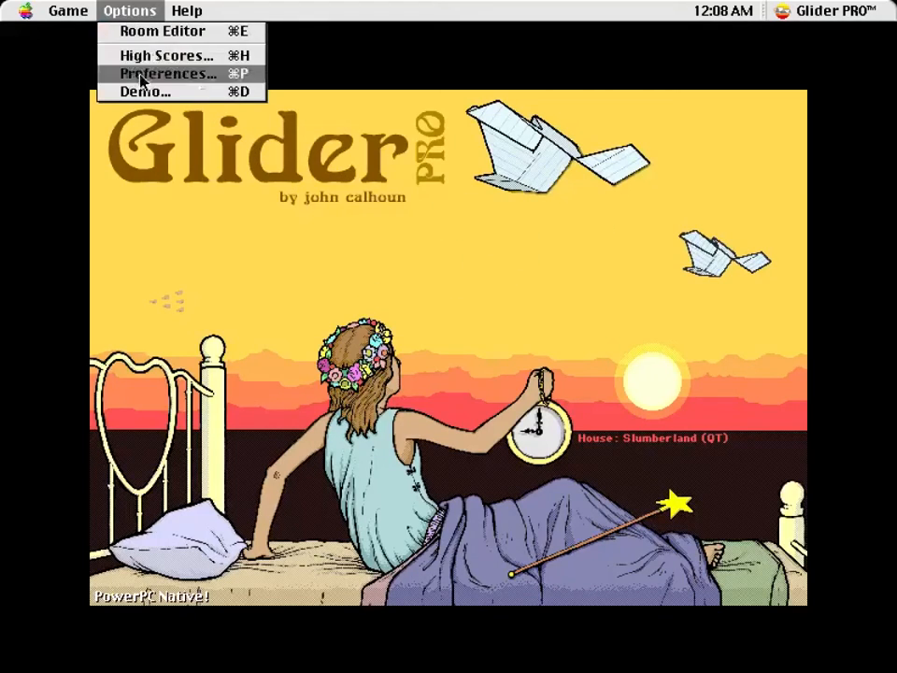
click(142, 91)
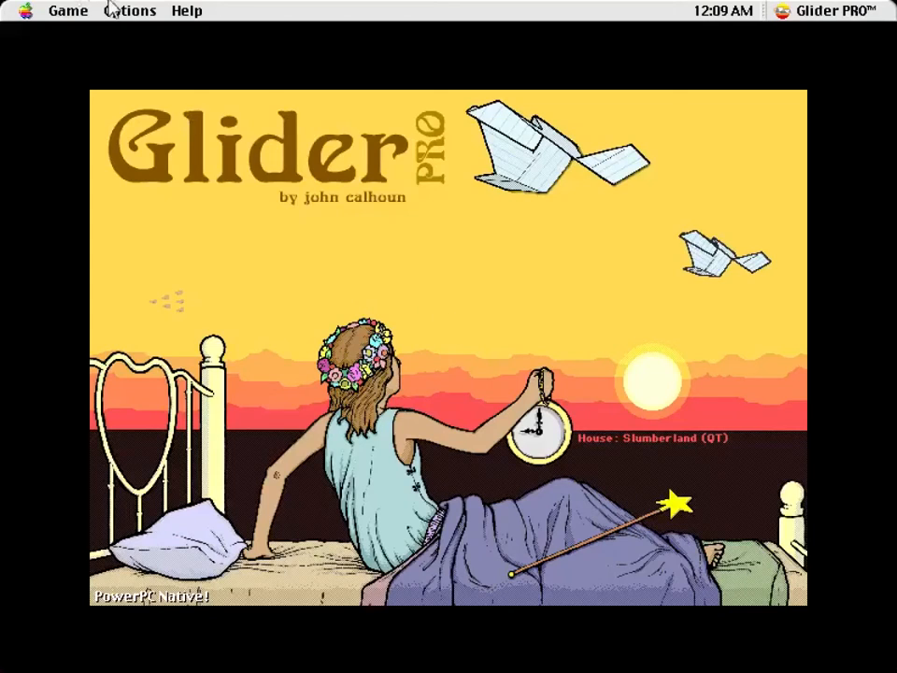
mouse_move(107, 37)
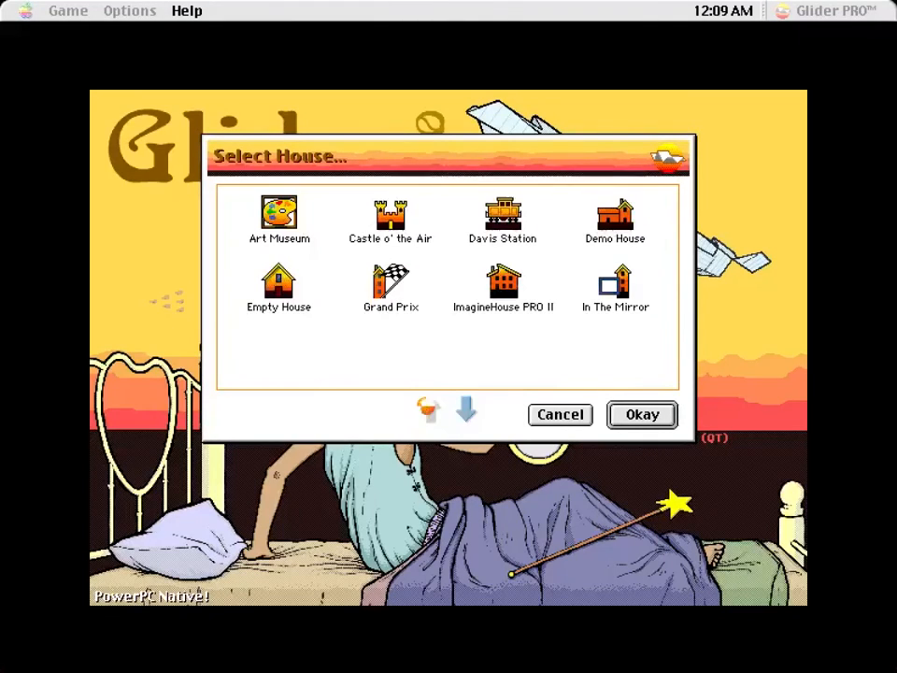
Scroll the house list toward Demo House and bring up the Game menu commands.
click(466, 409)
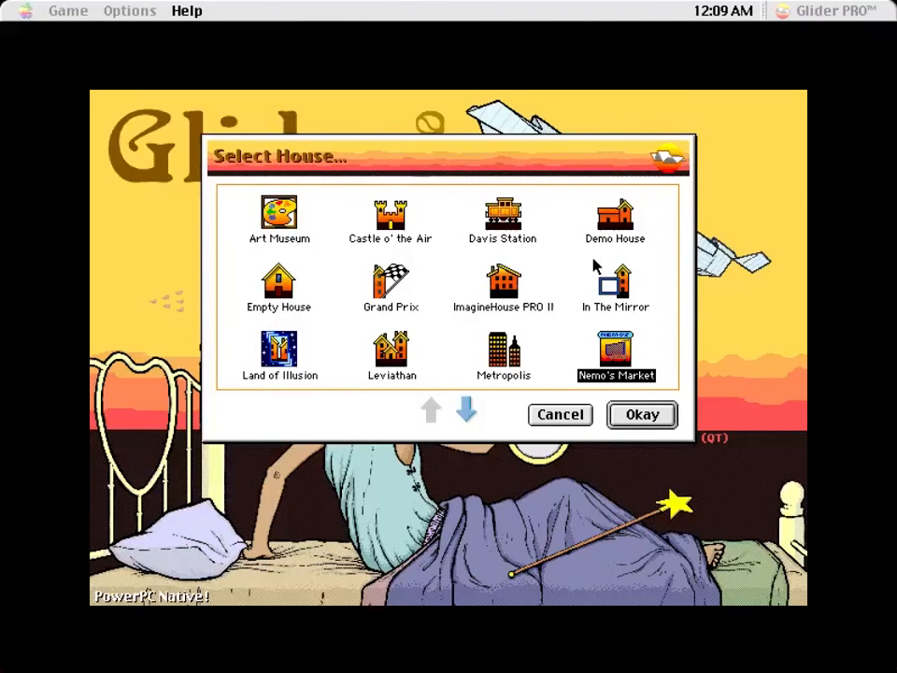
click(68, 11)
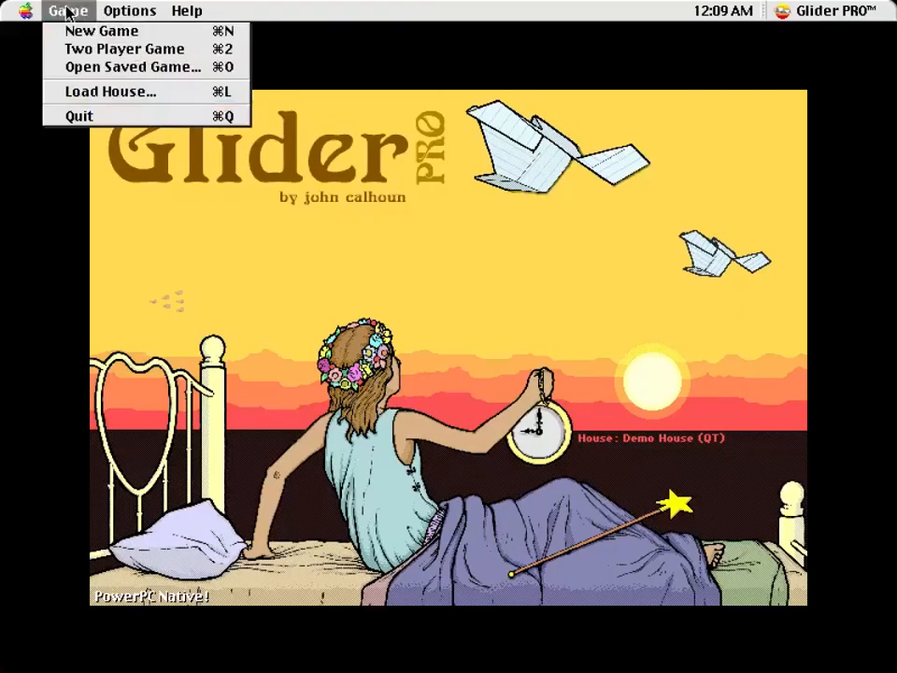
Begin a new Demo House game, dismiss its welcome note and fly through the rooms.
click(101, 30)
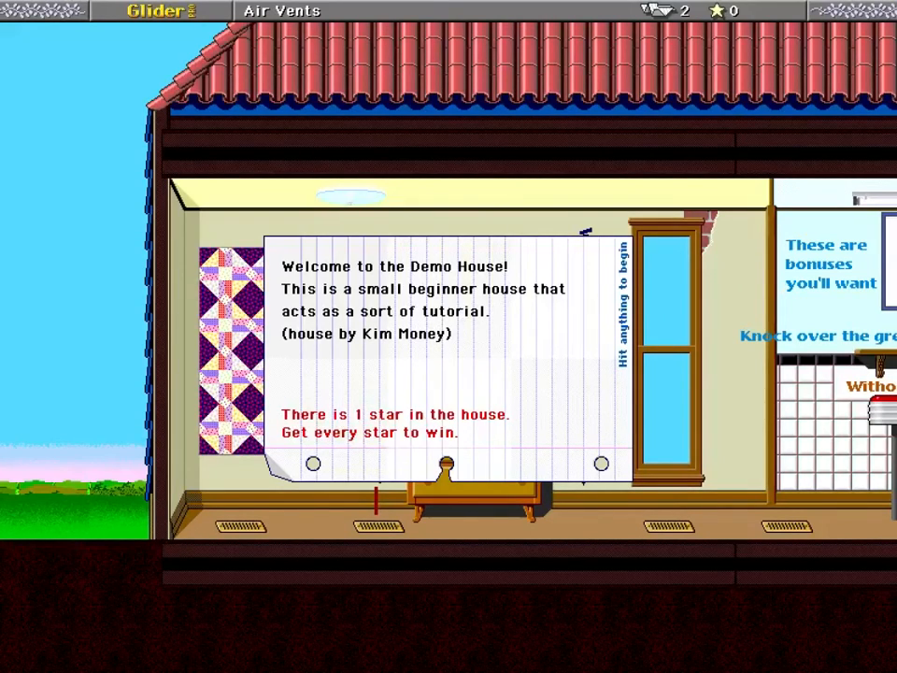
click(439, 364)
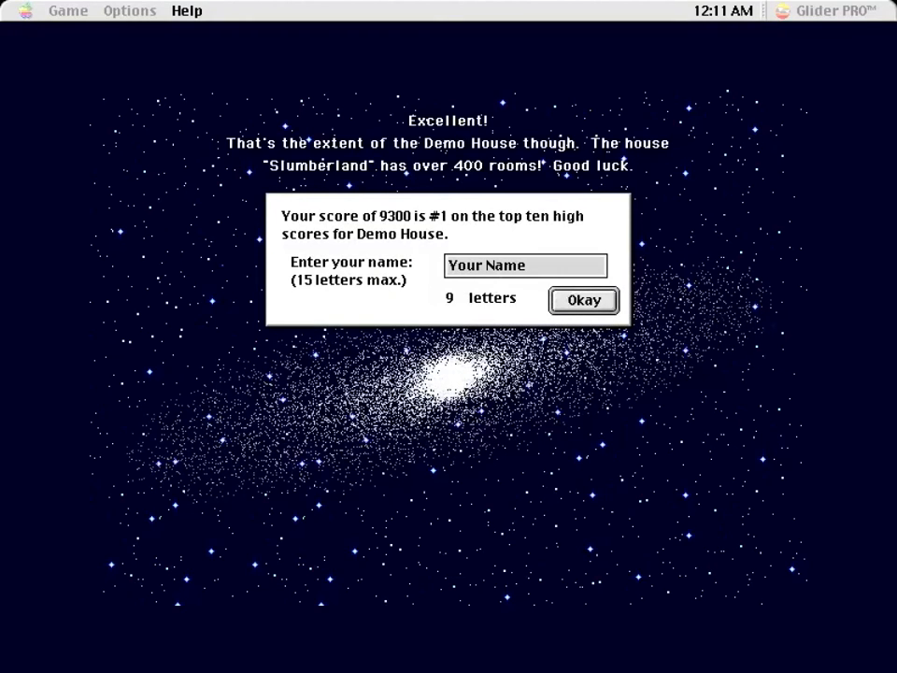
Accept the name Alex and default banner for the 9300 score, then leave the High Scores.
click(583, 299)
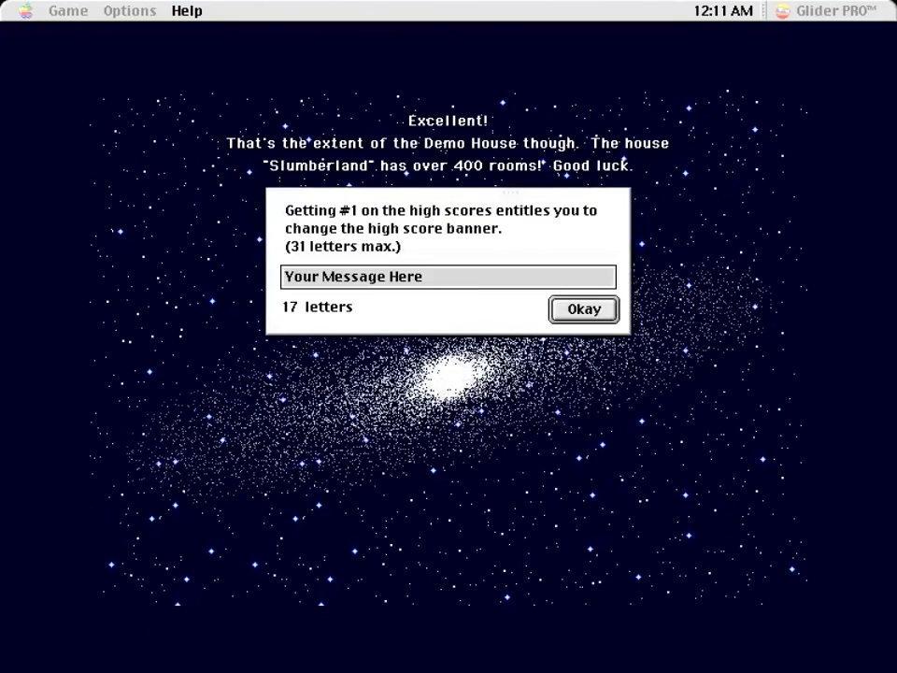
mouse_move(432, 265)
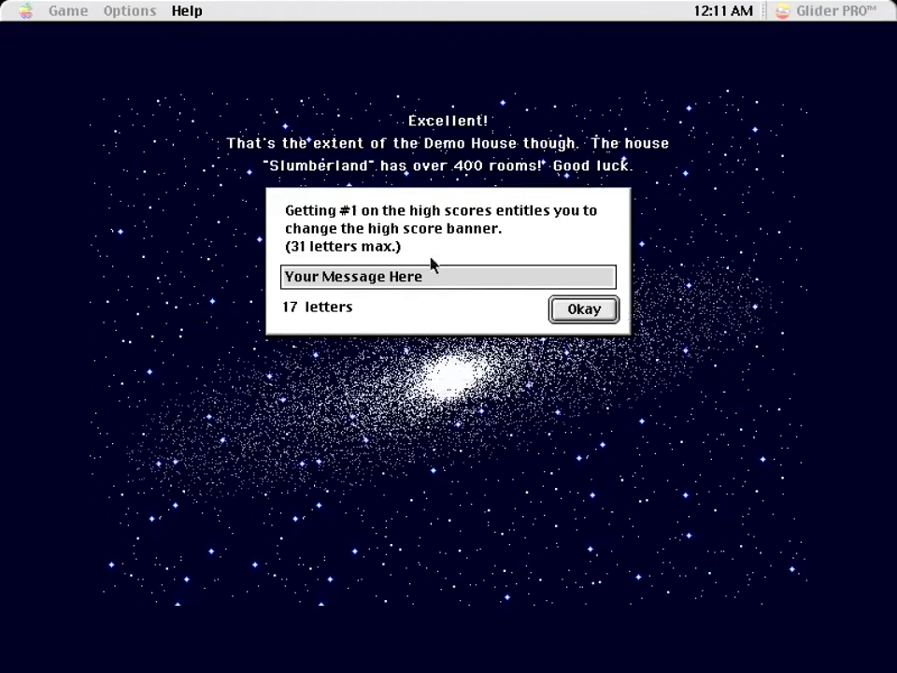
click(583, 308)
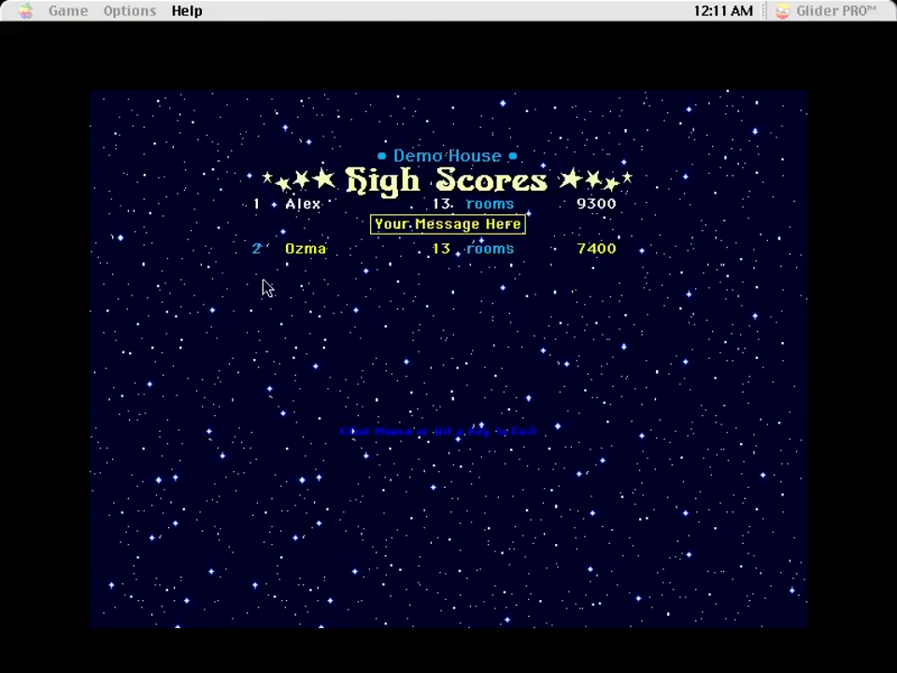
mouse_move(388, 213)
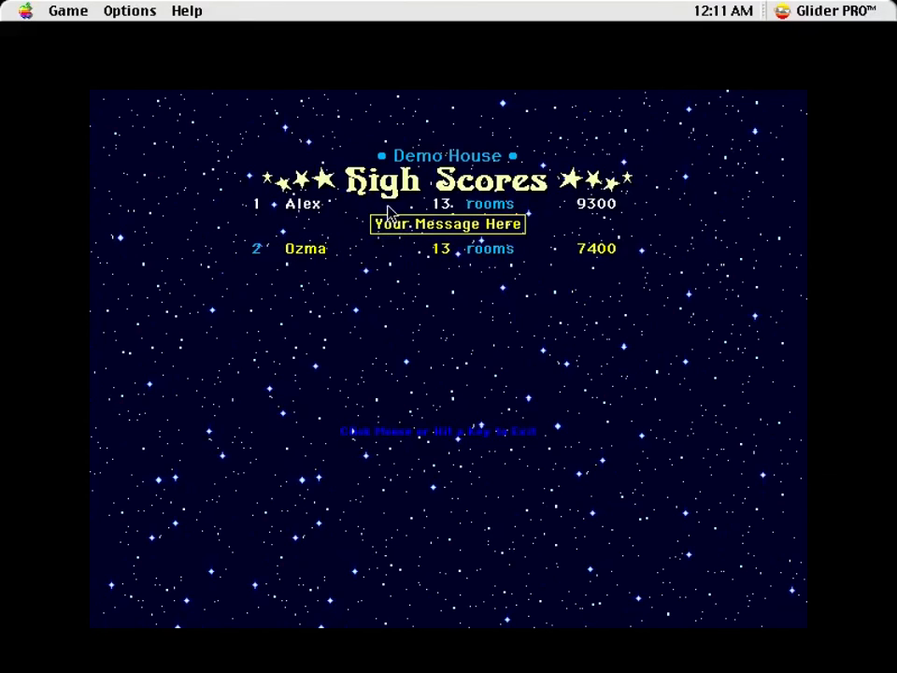
mouse_move(400, 232)
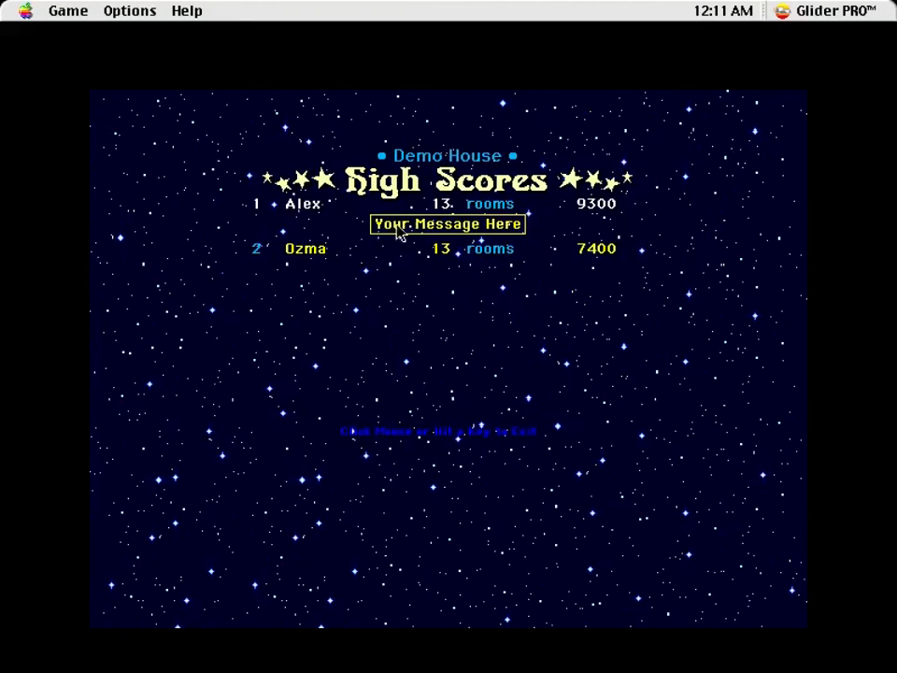
mouse_move(476, 381)
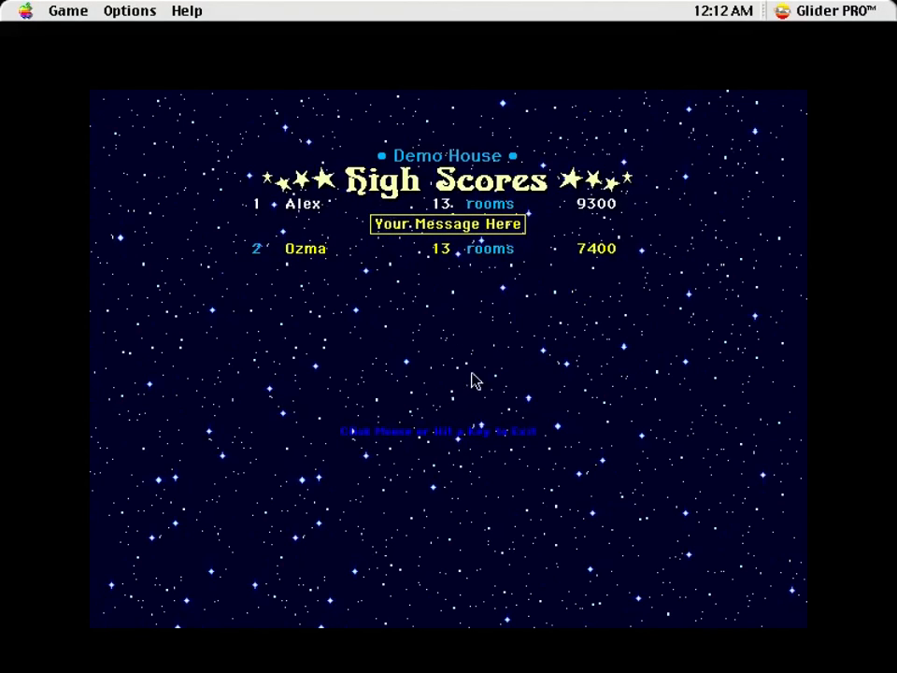
mouse_move(438, 314)
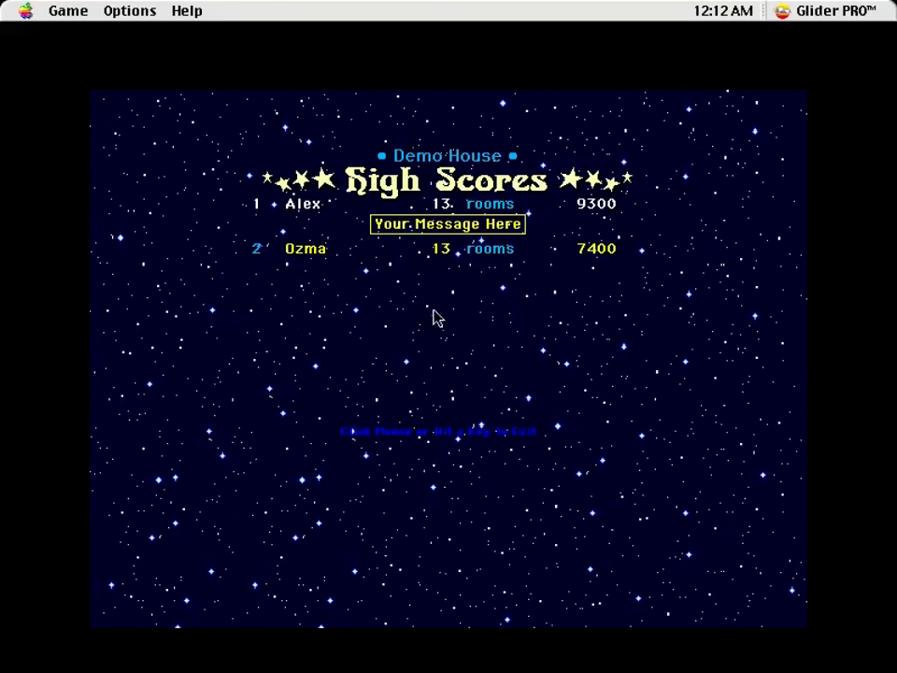
click(187, 12)
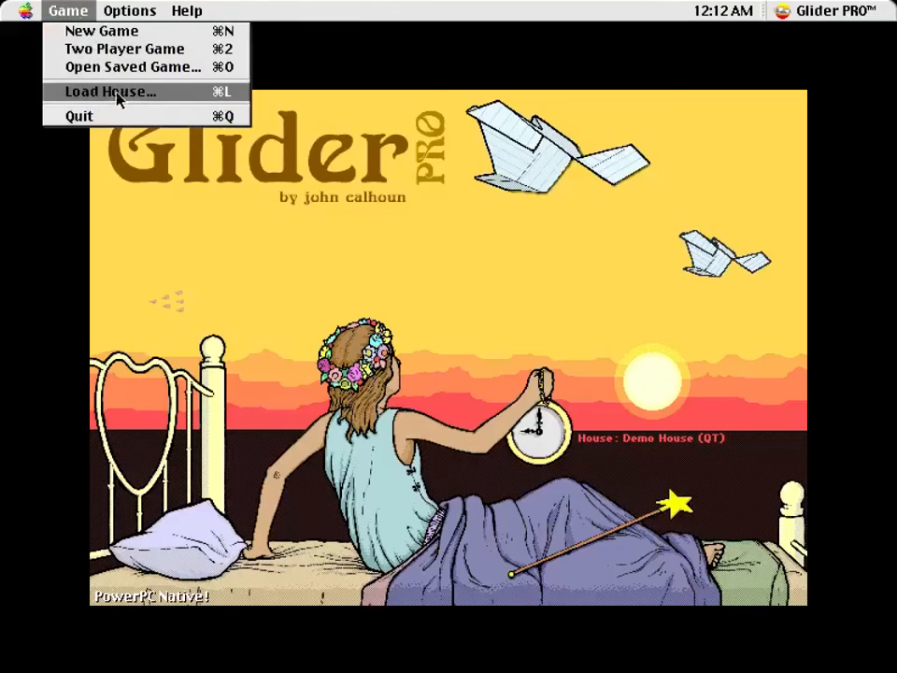
Page the Select House list down to the second page showing Slumberland and Titanic.
click(110, 91)
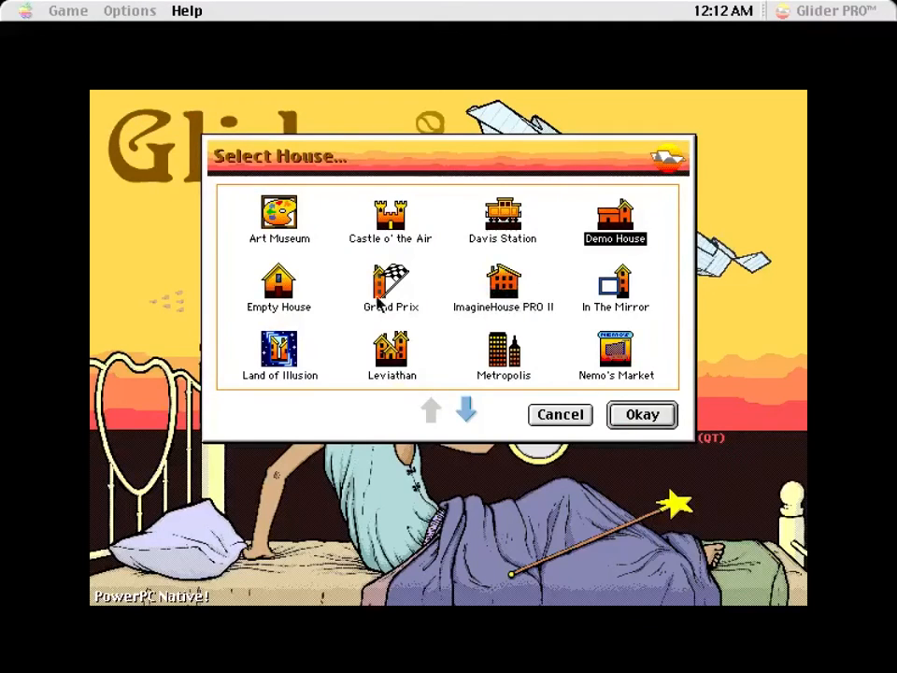
mouse_move(482, 262)
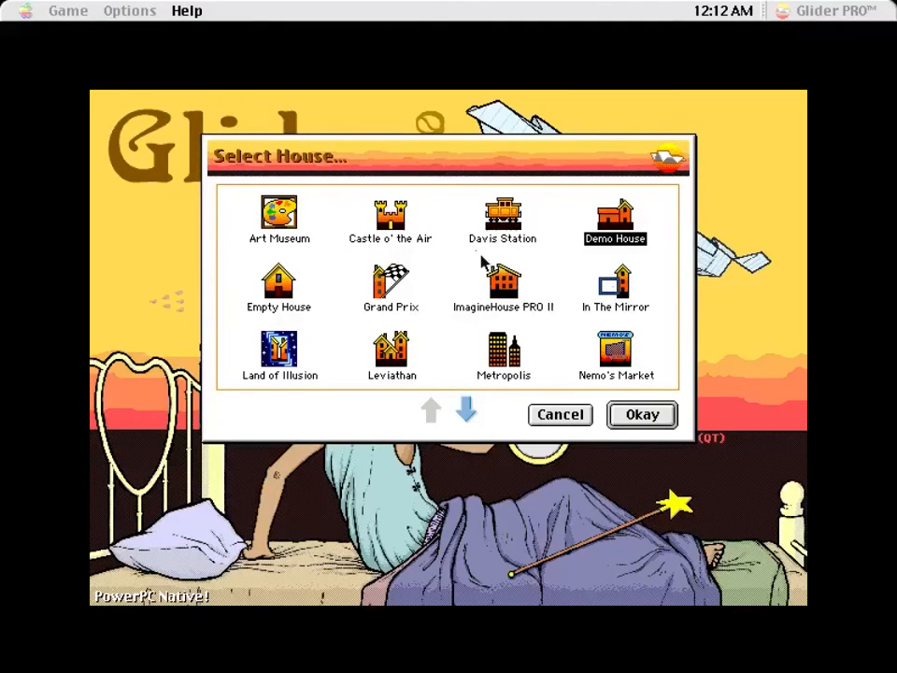
click(467, 411)
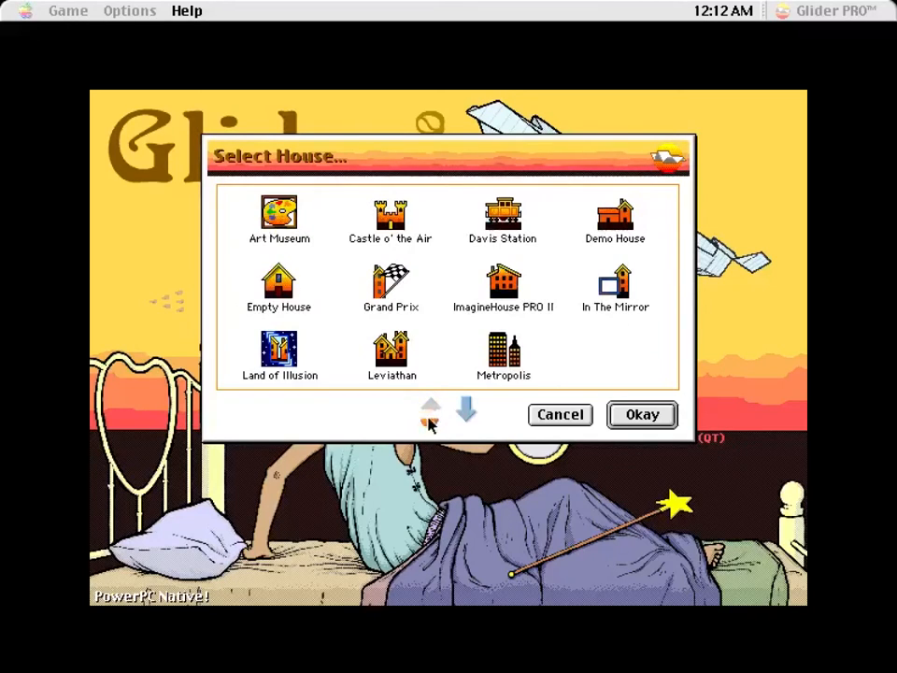
click(467, 409)
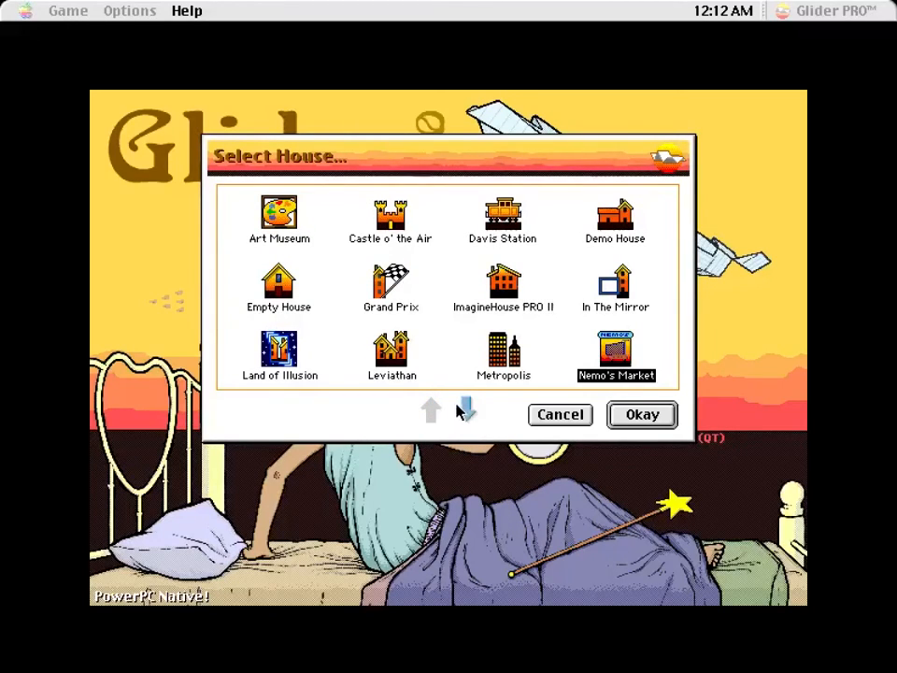
click(465, 409)
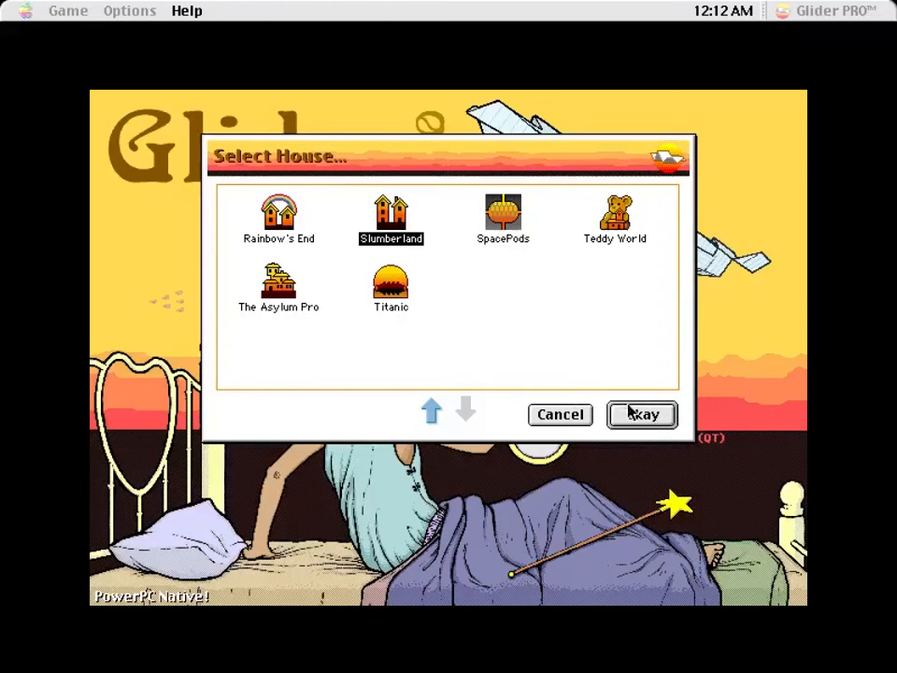
Confirm Slumberland and quit the old Demo House game without saving.
click(642, 414)
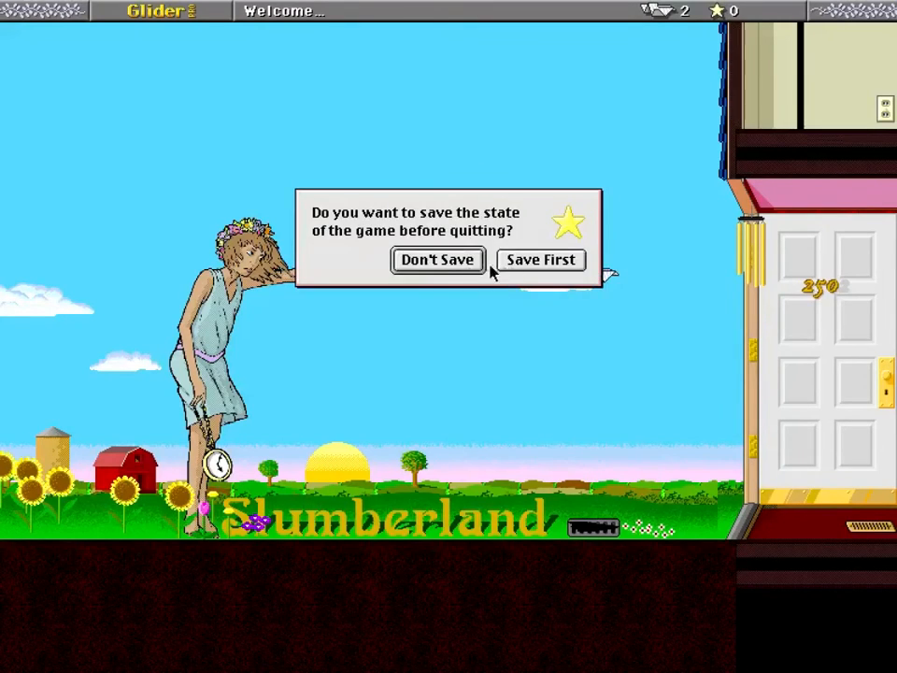
click(437, 260)
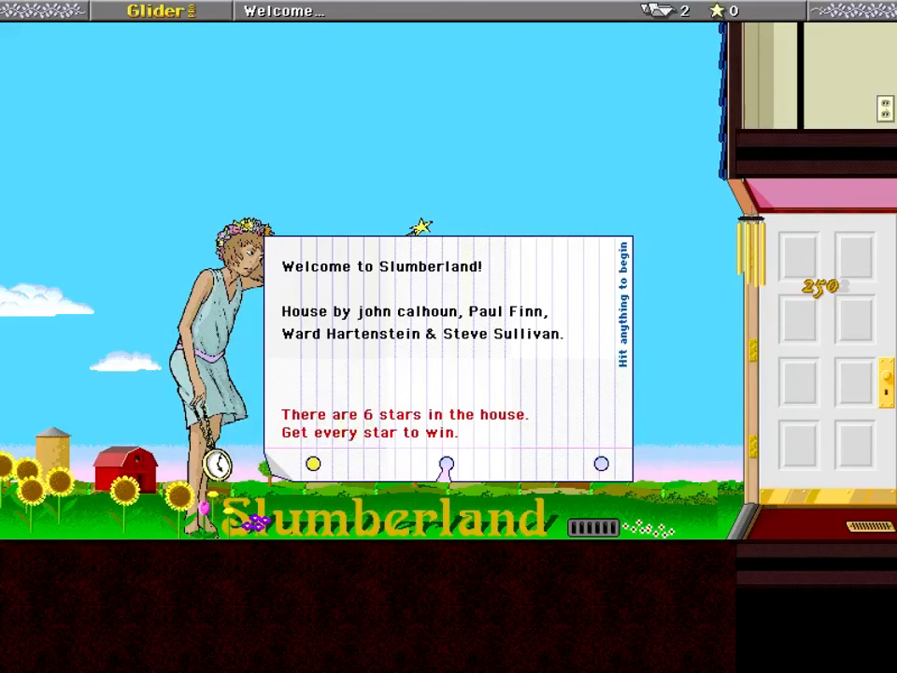
key(space)
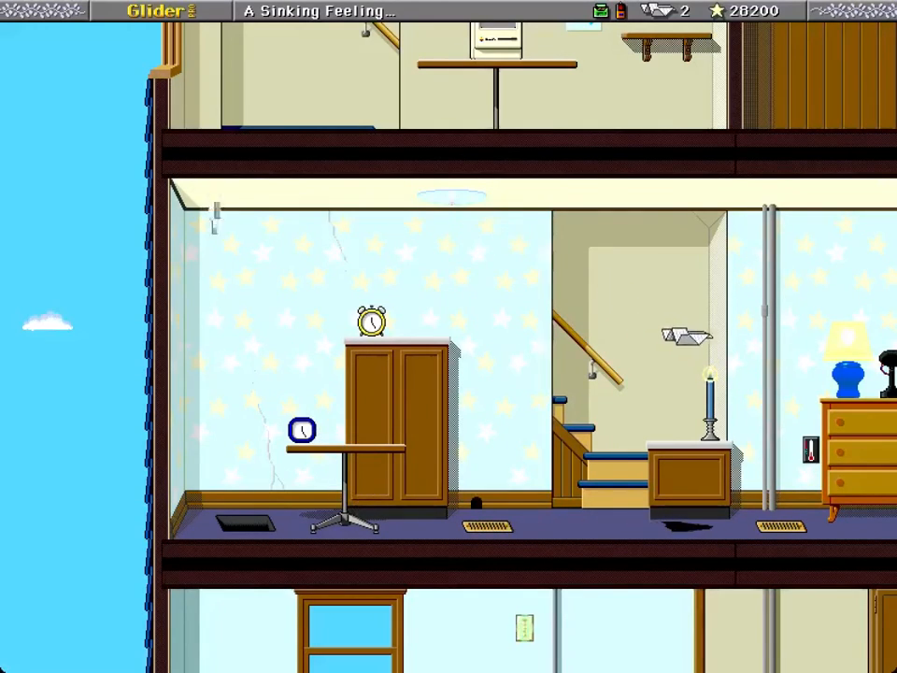
Steer the glider through further Slumberland rooms, raising the score to 30500.
scroll(right, 3)
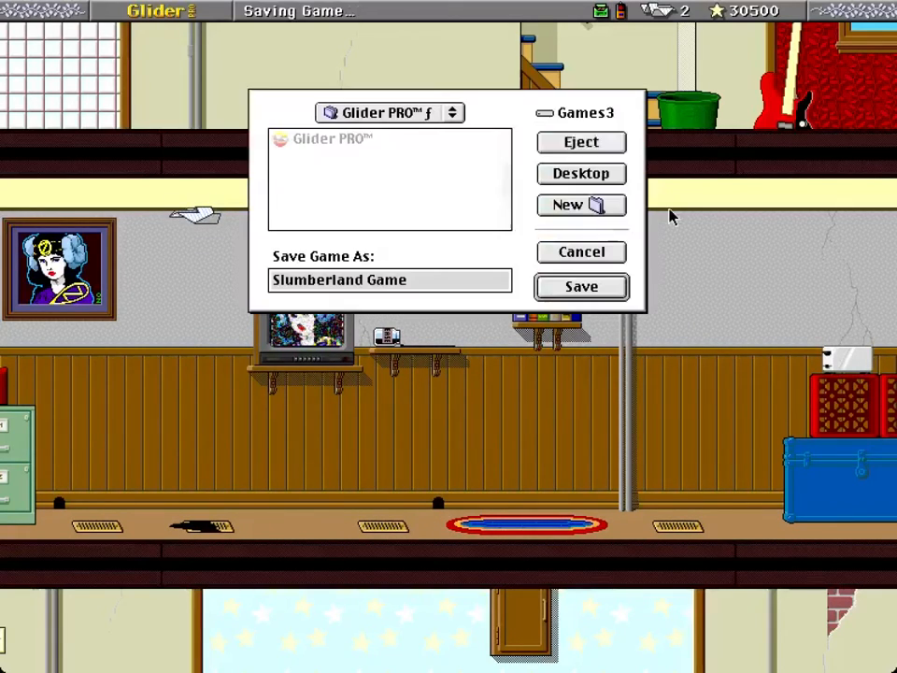
Save the game in progress as Slumberland Game in the Games3 folder.
click(579, 288)
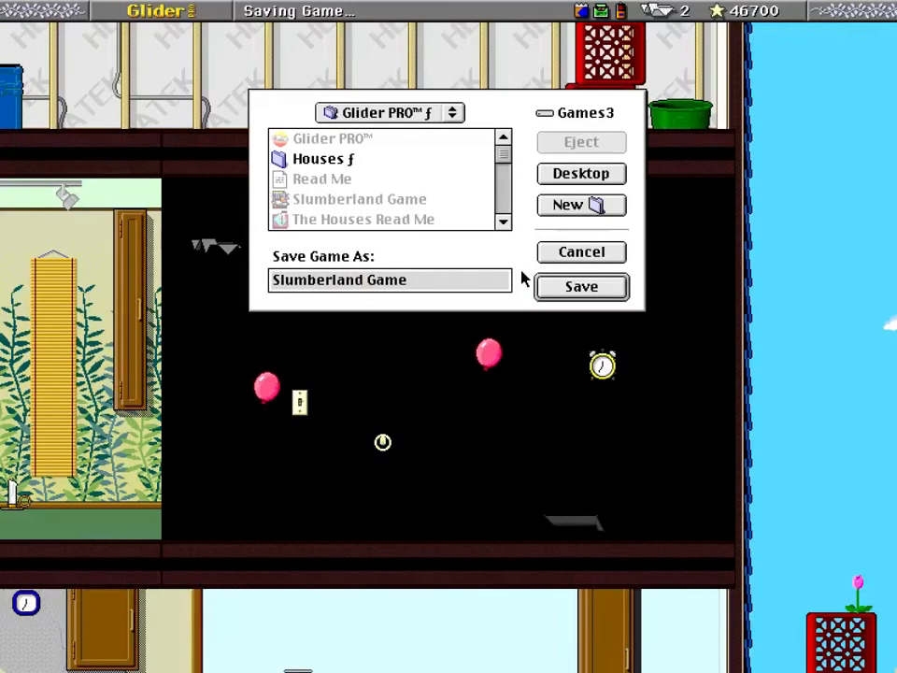
Save the game again as Slumberland Game before the run ends at 58600.
click(579, 288)
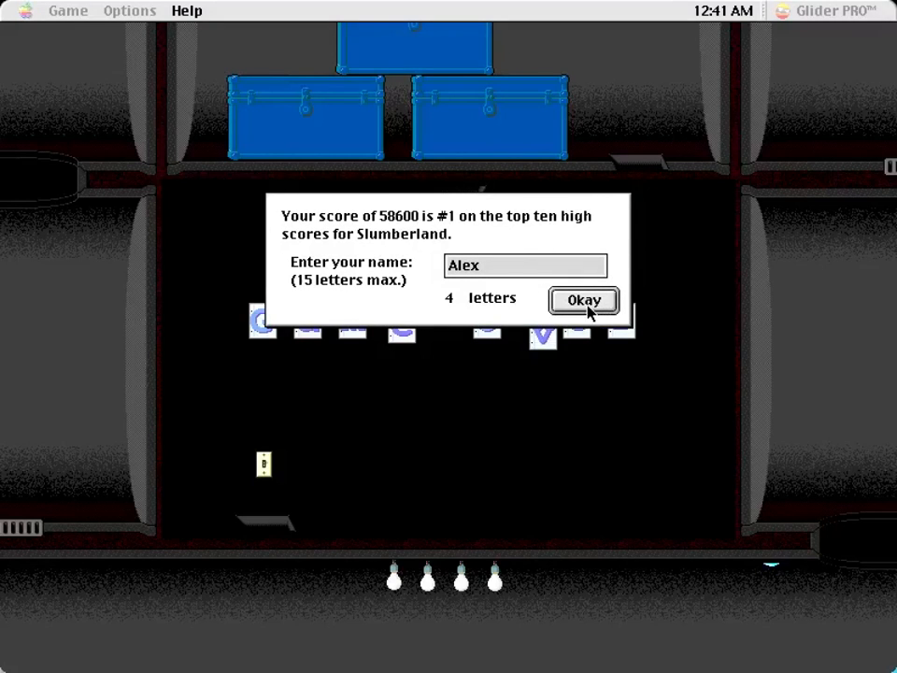
Confirm the name Alex for the 58600-point #1 score and keep the default banner message.
click(583, 299)
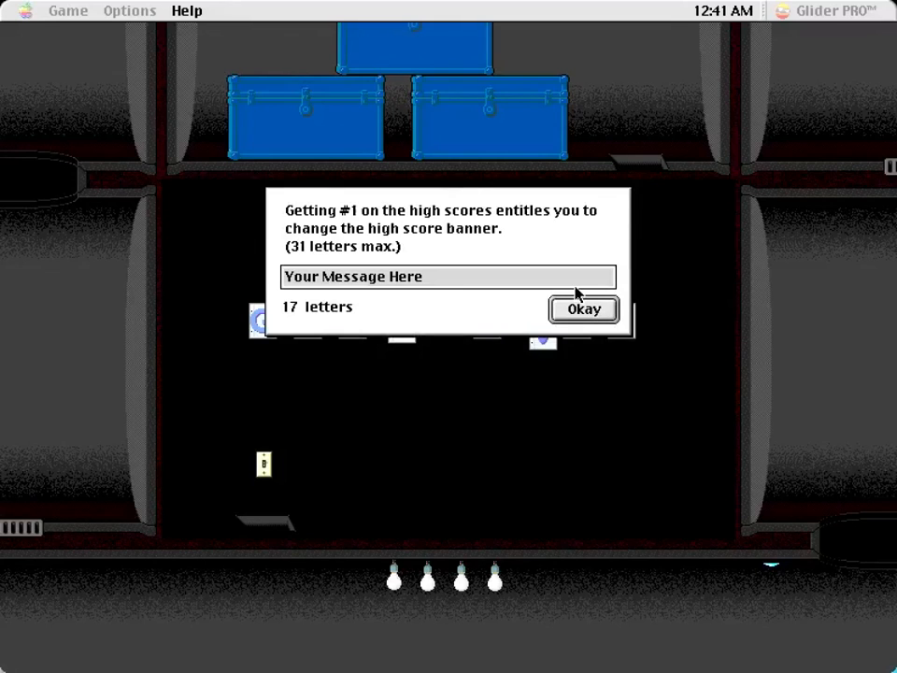
click(583, 308)
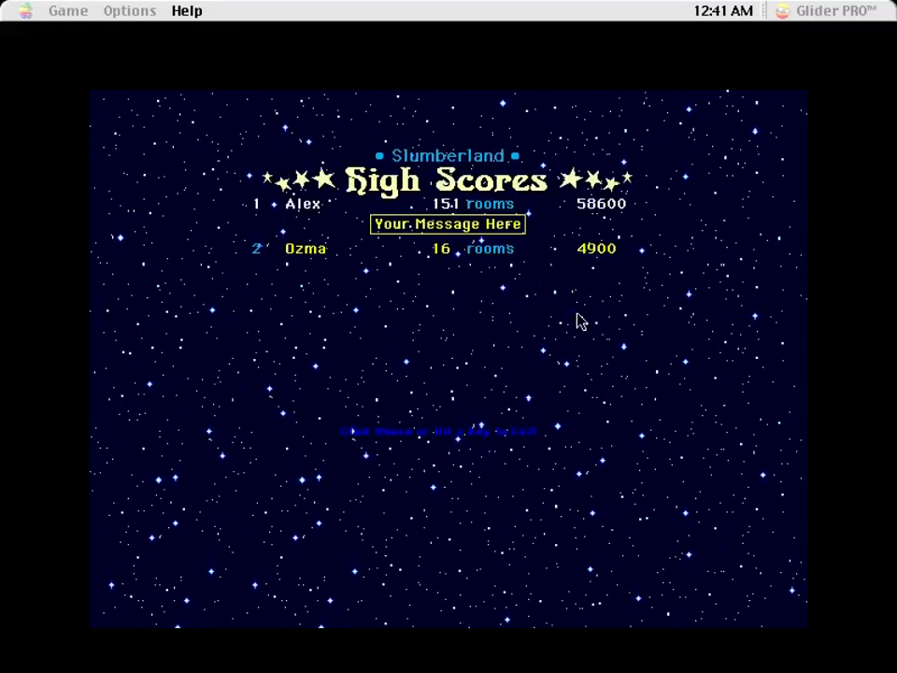
mouse_move(515, 295)
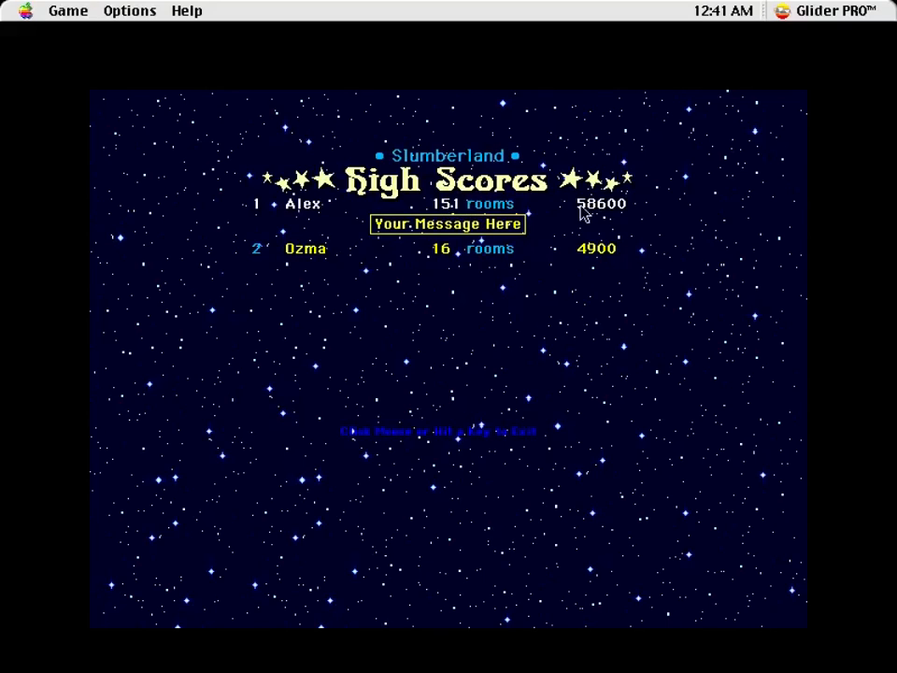
mouse_move(587, 289)
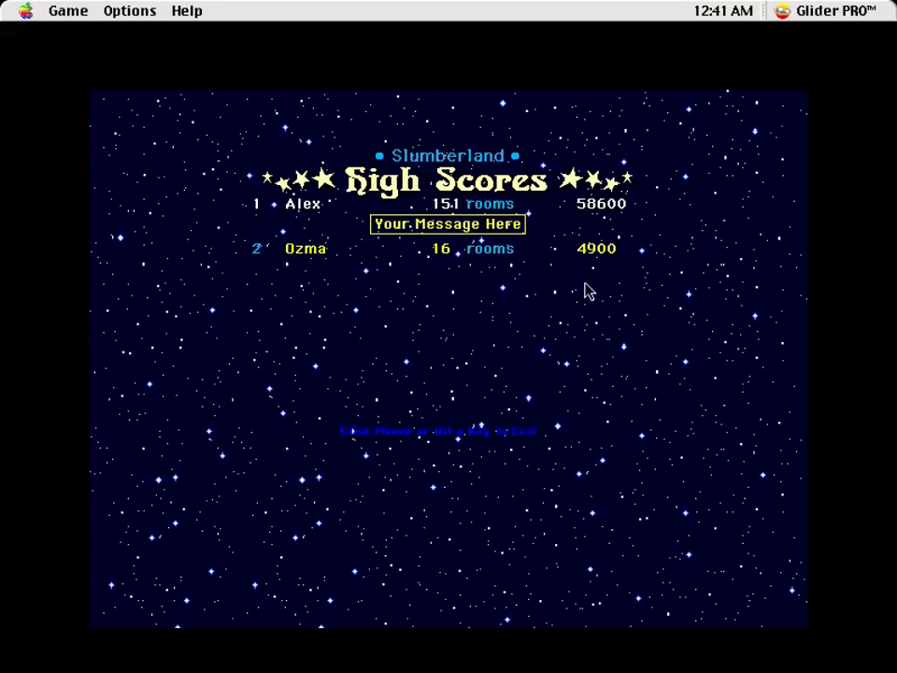
mouse_move(587, 280)
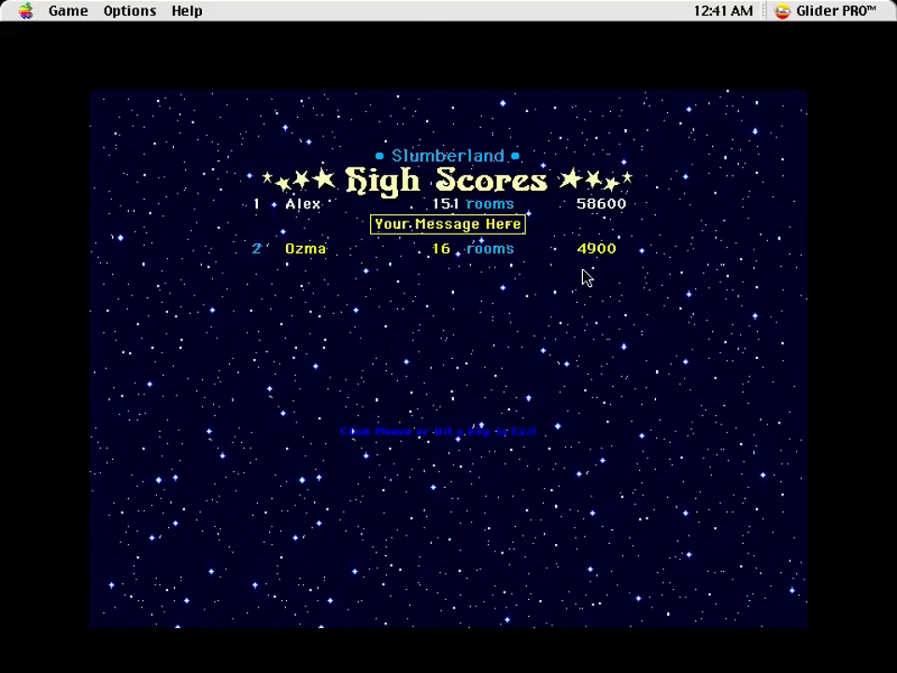
mouse_move(430, 309)
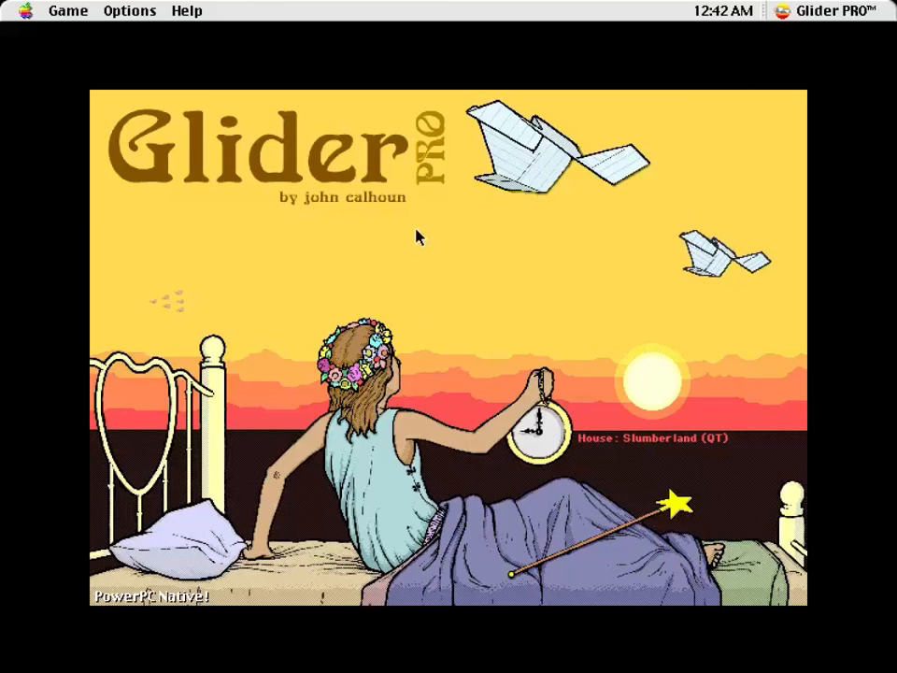
mouse_move(575, 308)
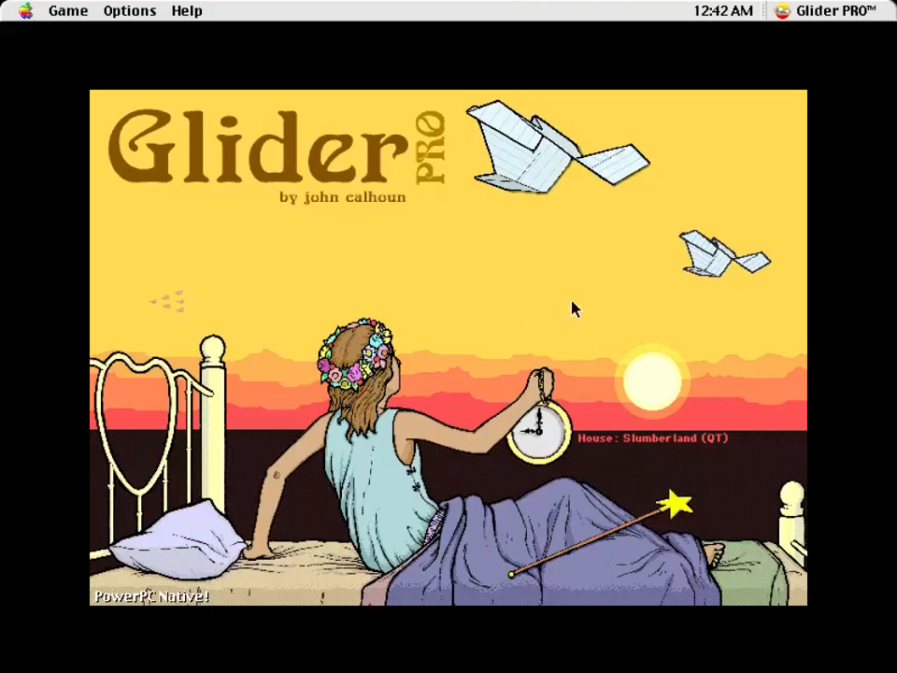
mouse_move(628, 350)
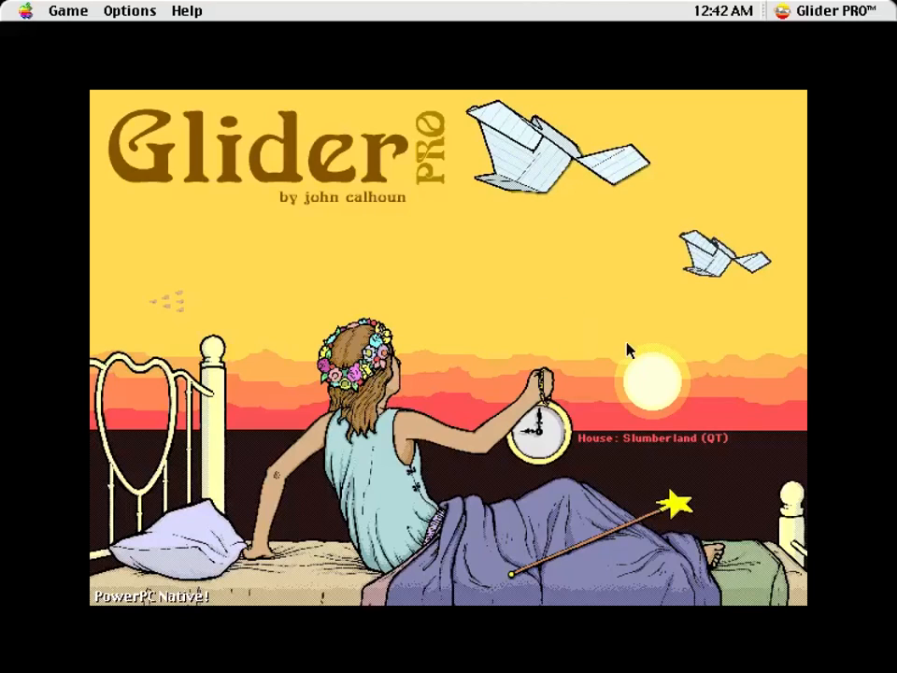
mouse_move(381, 282)
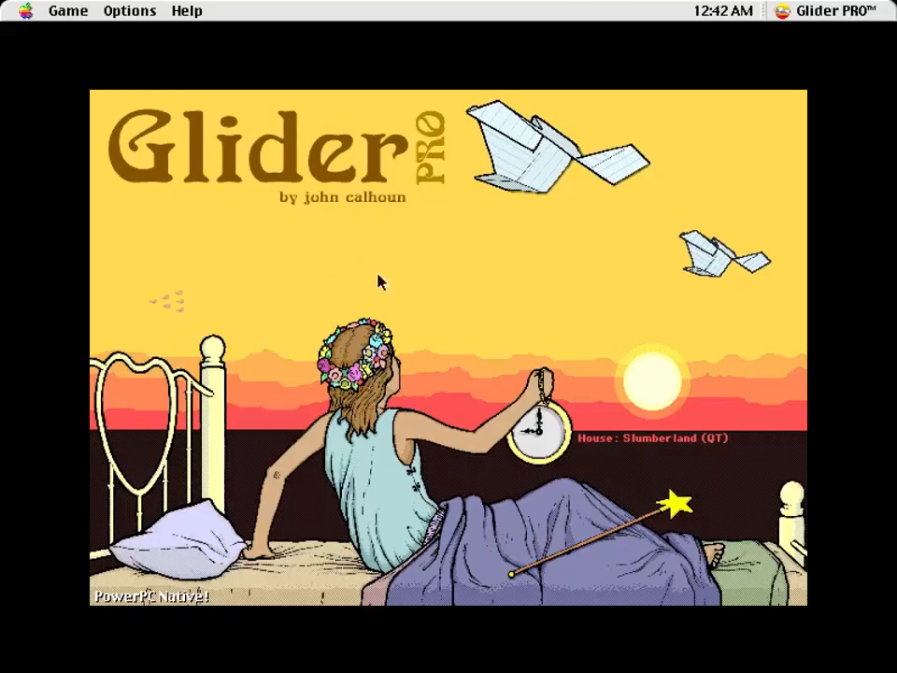
mouse_move(497, 355)
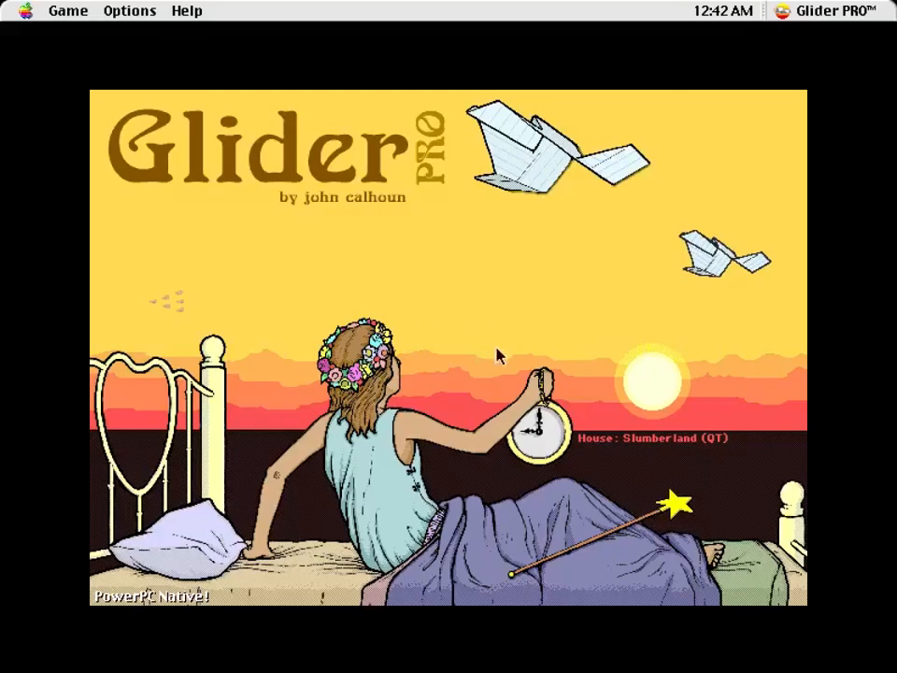
mouse_move(546, 284)
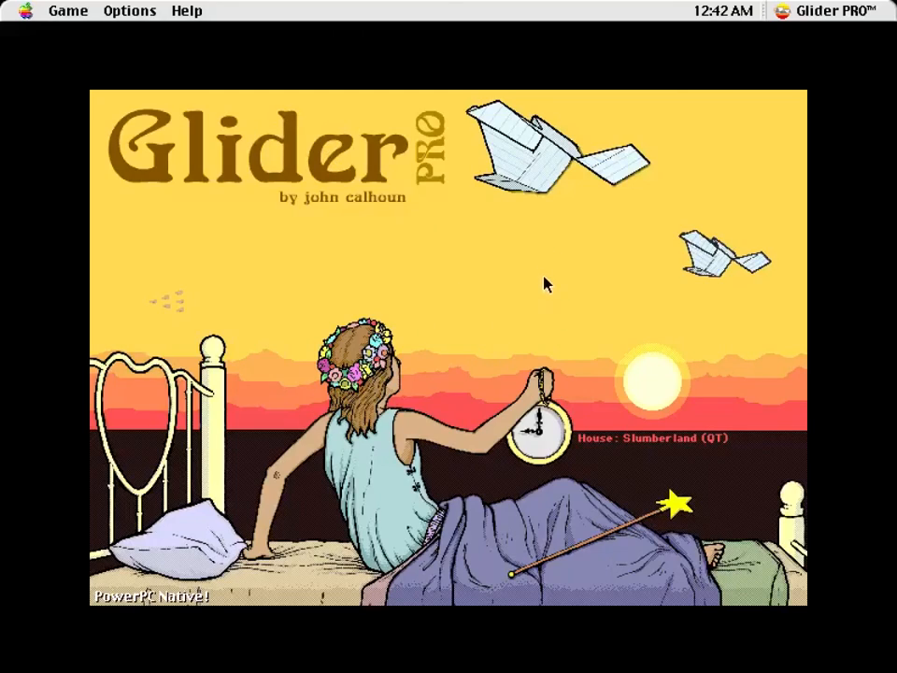